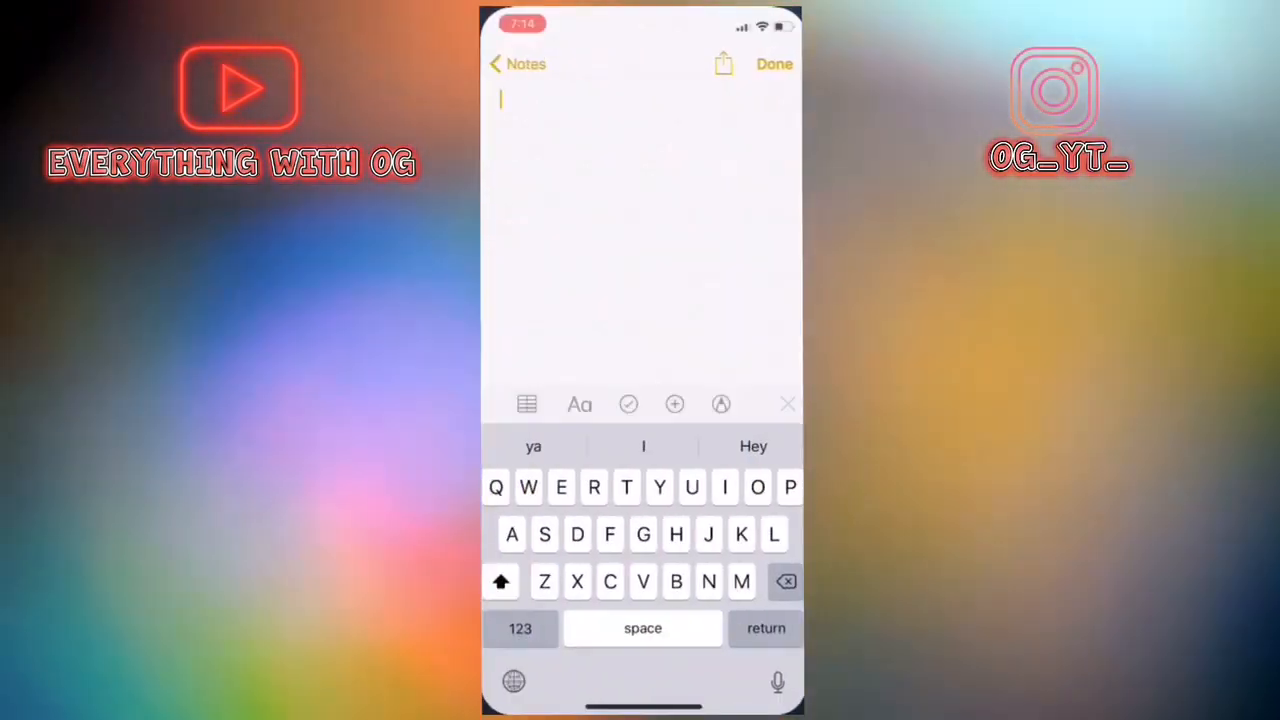
Switch from the standard keyboard to the third-party fonts keyboard via the globe key
{"action": "left_click", "coordinate": [512, 680]}
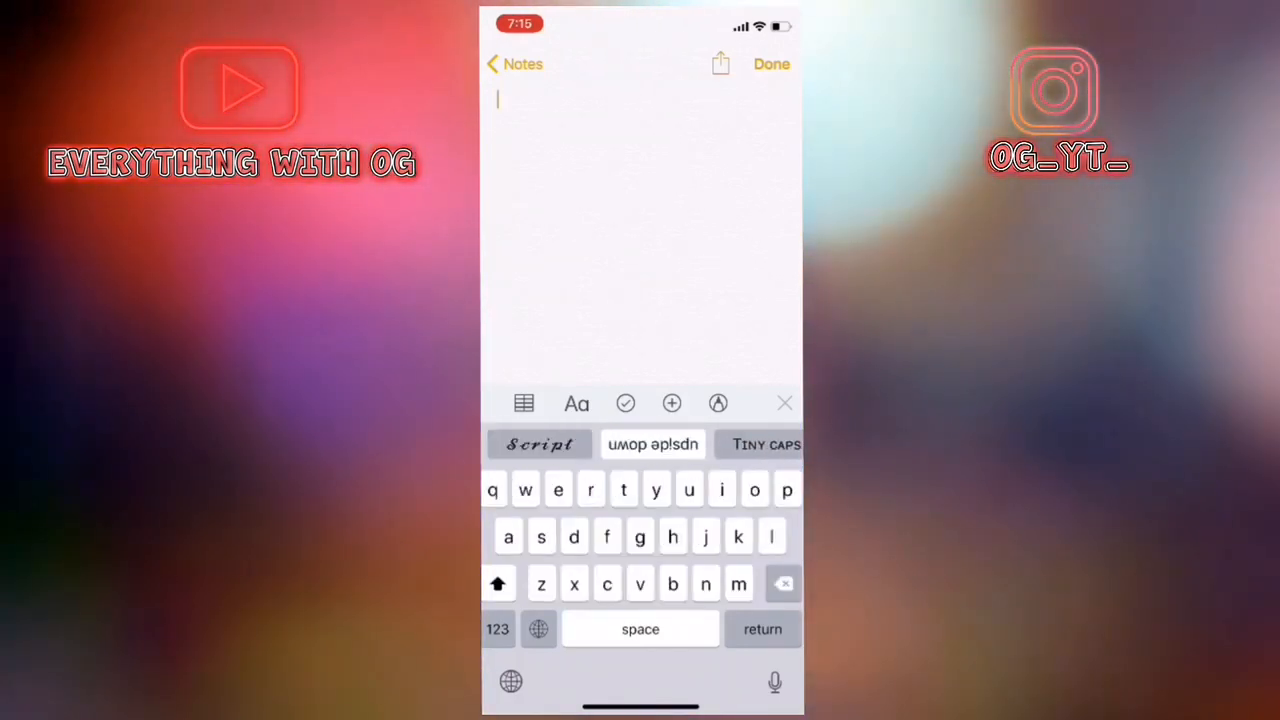
Scroll the font strip and choose the Sans style for the first letter F
{"action": "scroll", "scroll_direction": "left", "scroll_amount": 3}
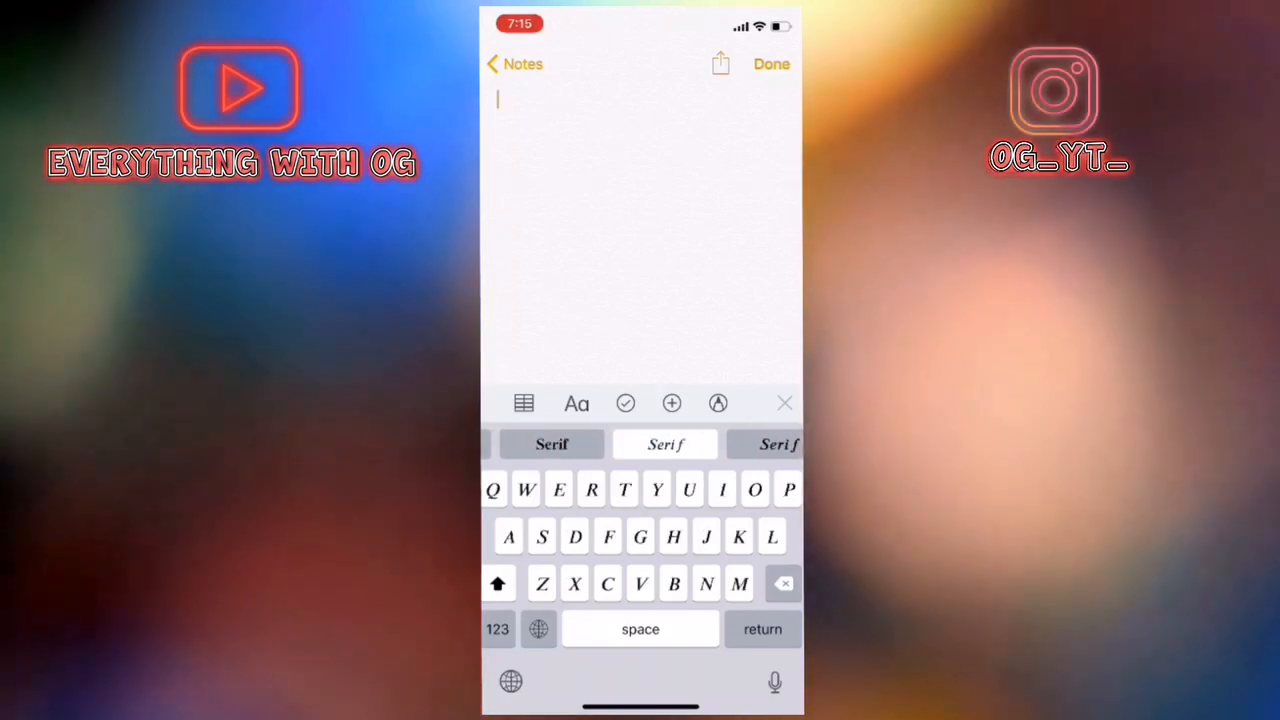
{"action": "left_click", "coordinate": [632, 444]}
{"action": "type", "text": "F"}
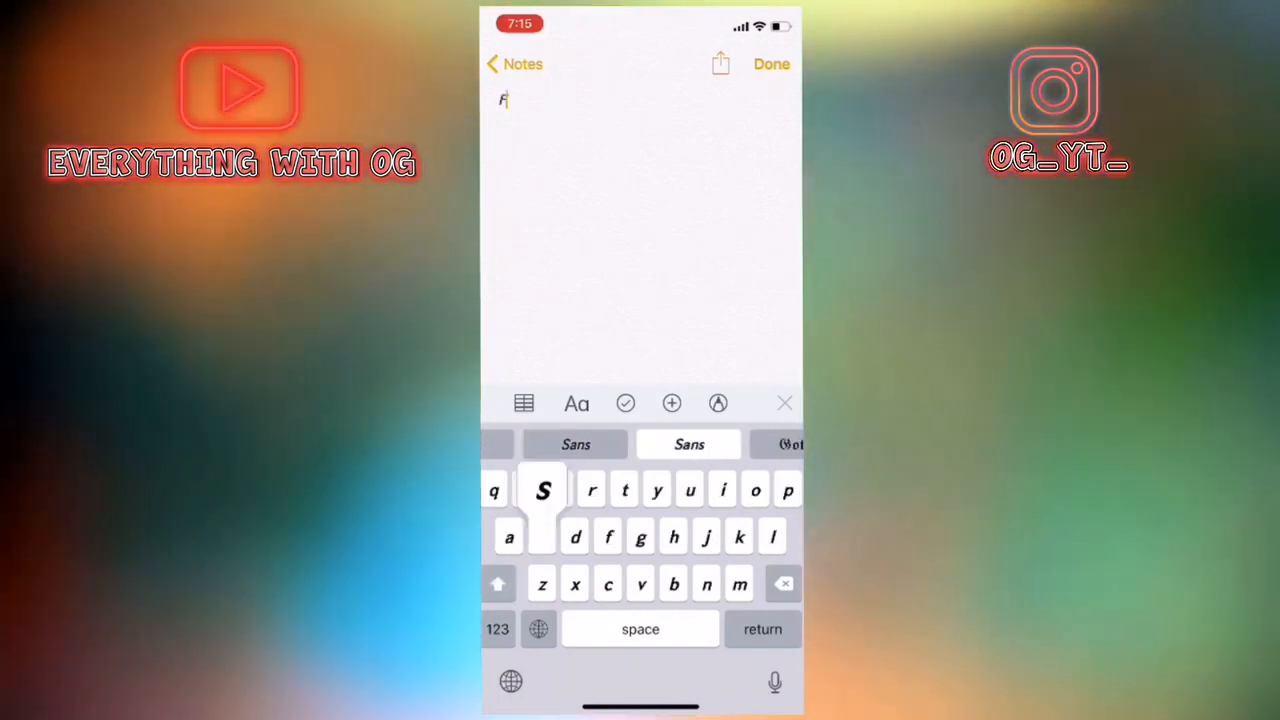
Extend the text to 'Fst F', switching to the Serif style before the second F
{"action": "type", "text": "st"}
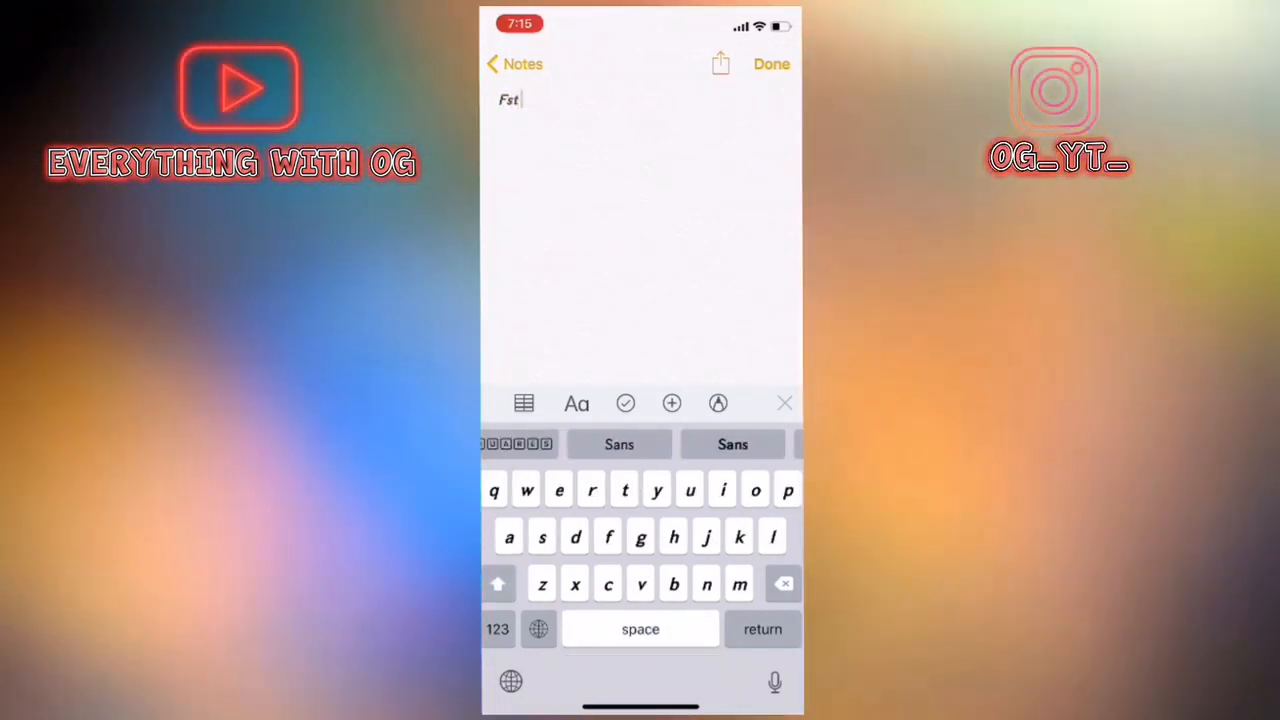
{"action": "type", "text": "F"}
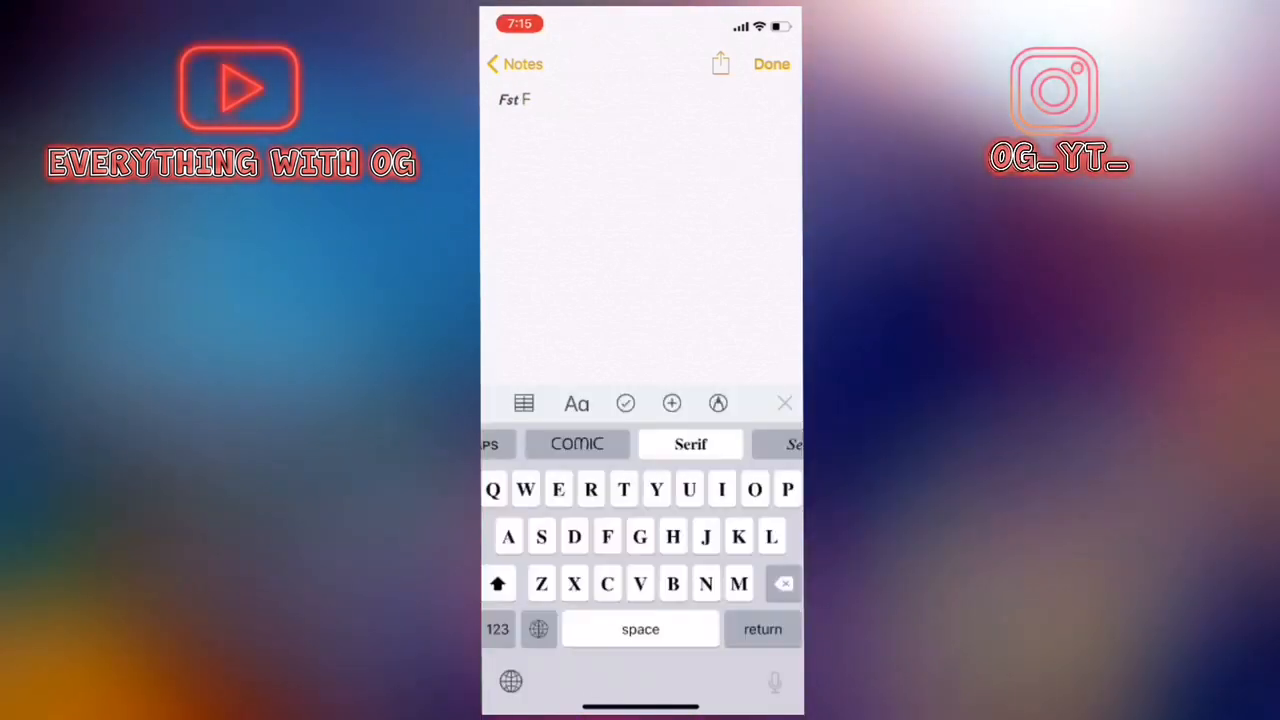